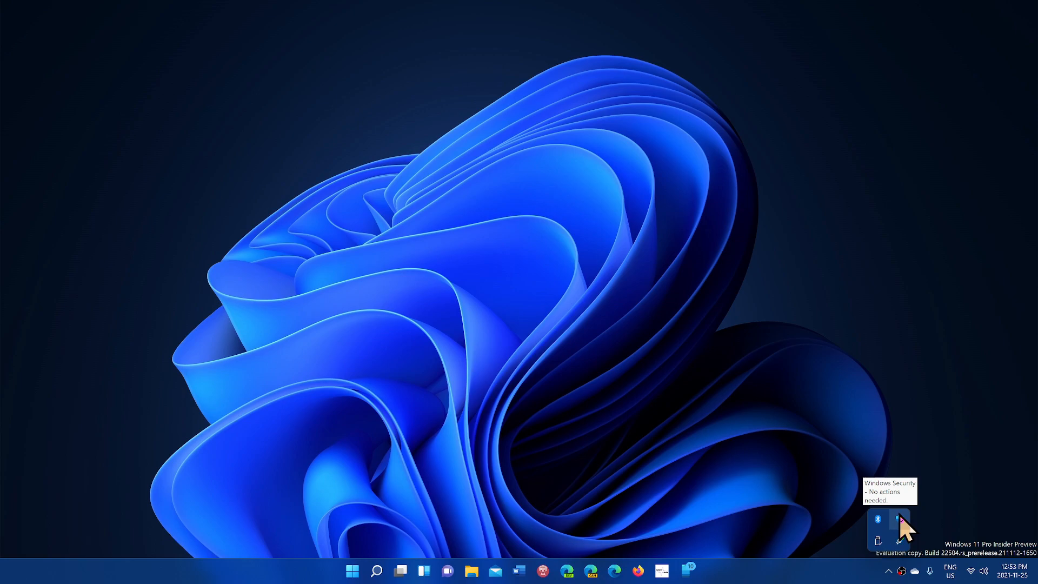
Open Windows Security to its Security at a glance home page.
click(899, 523)
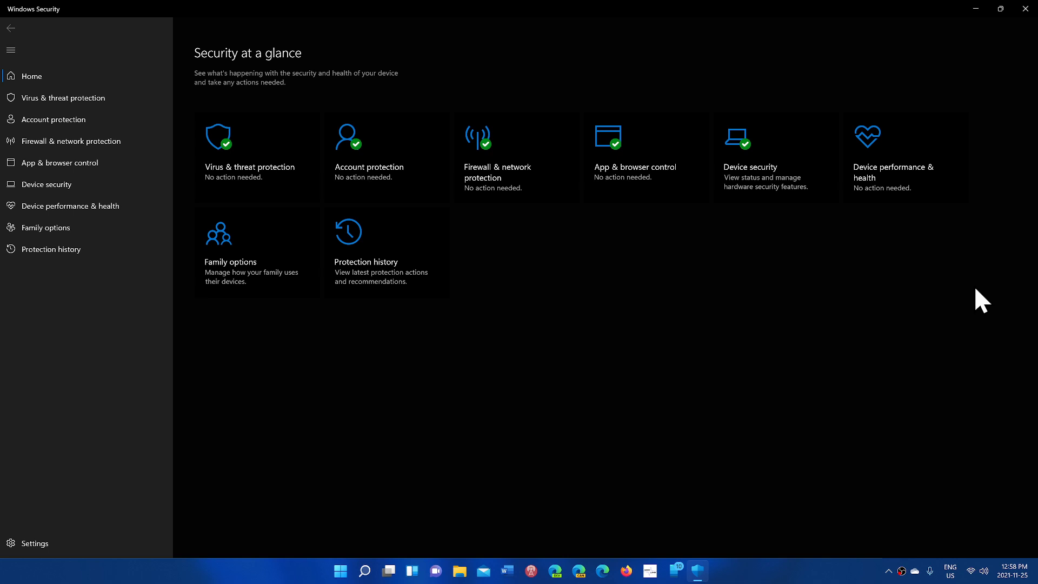
mouse_move(790, 555)
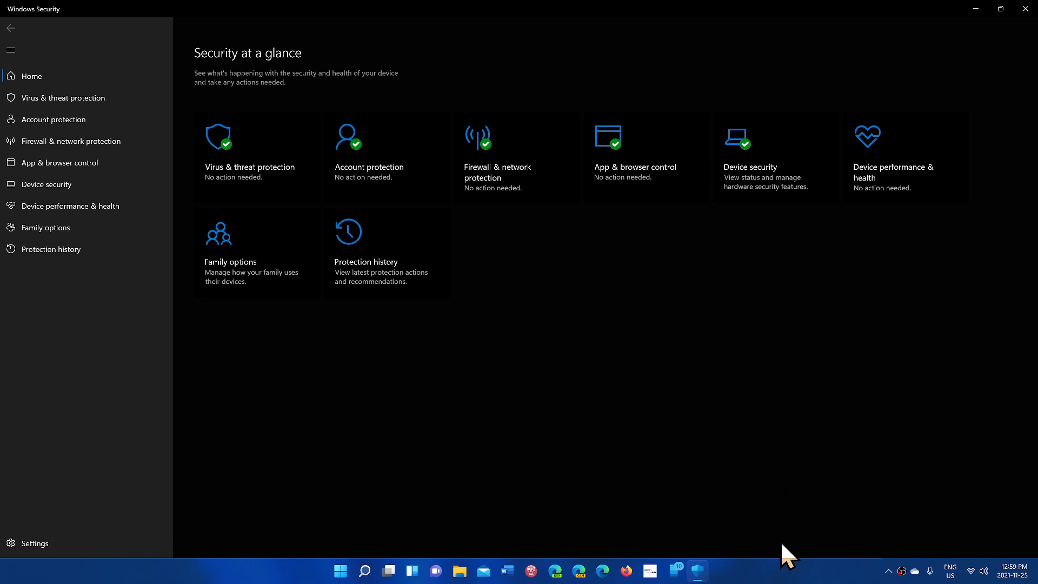
mouse_move(790, 571)
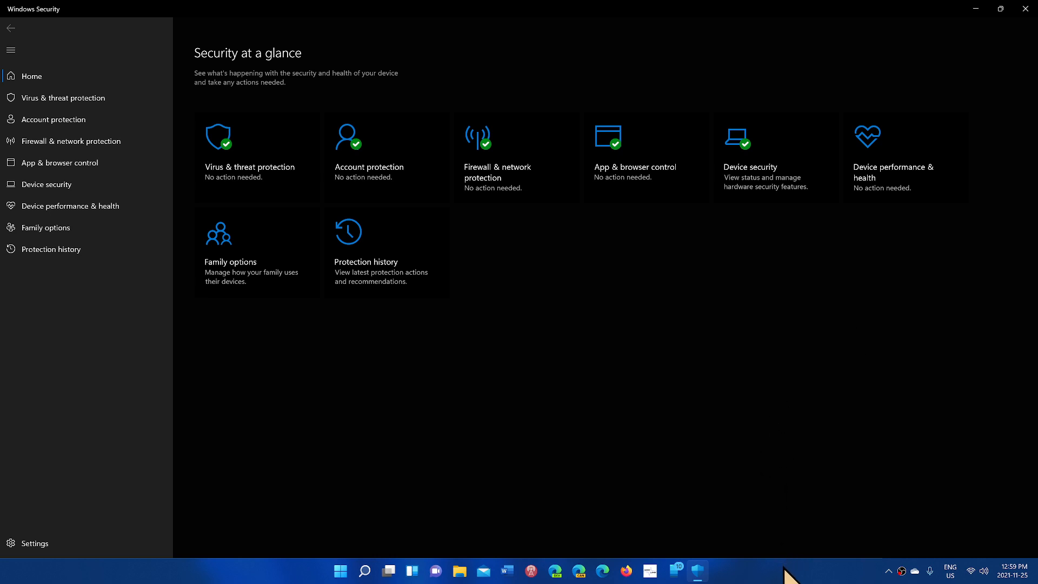